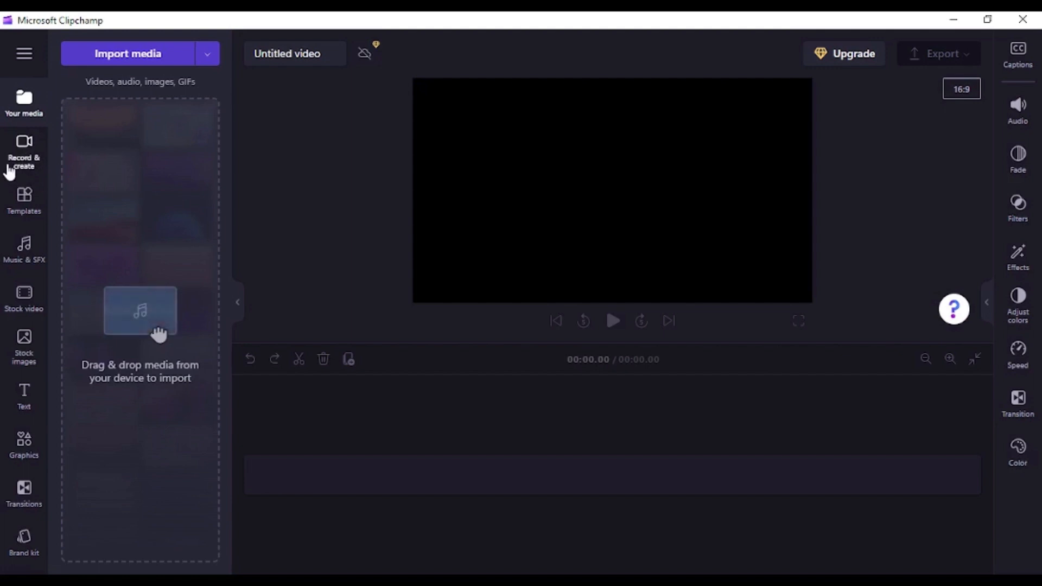
Step: Start a new text-to-speech voiceover from Record & create
{"action": "left_click", "coordinate": [23, 150]}
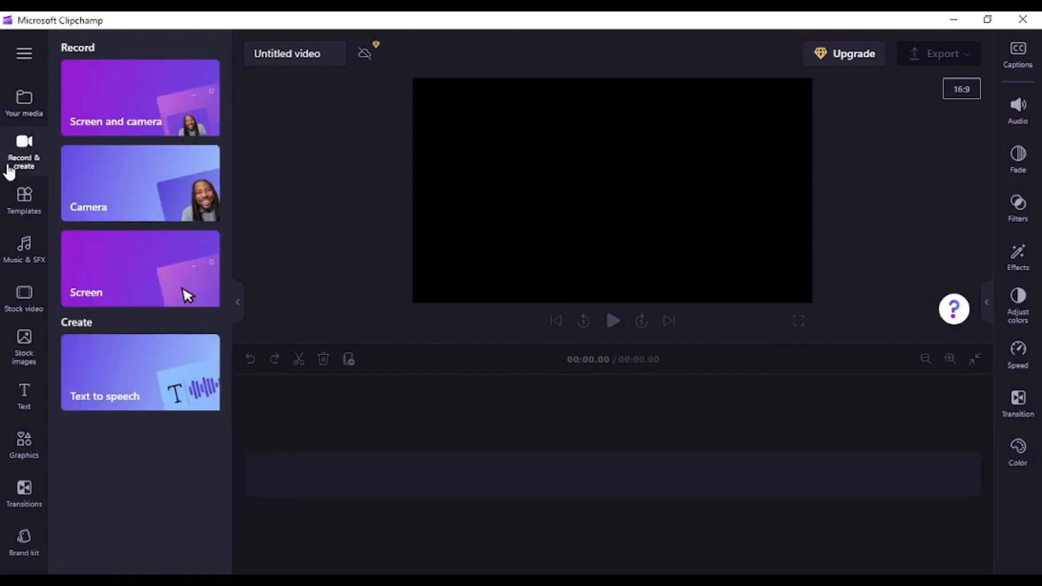
{"action": "left_click", "coordinate": [140, 371]}
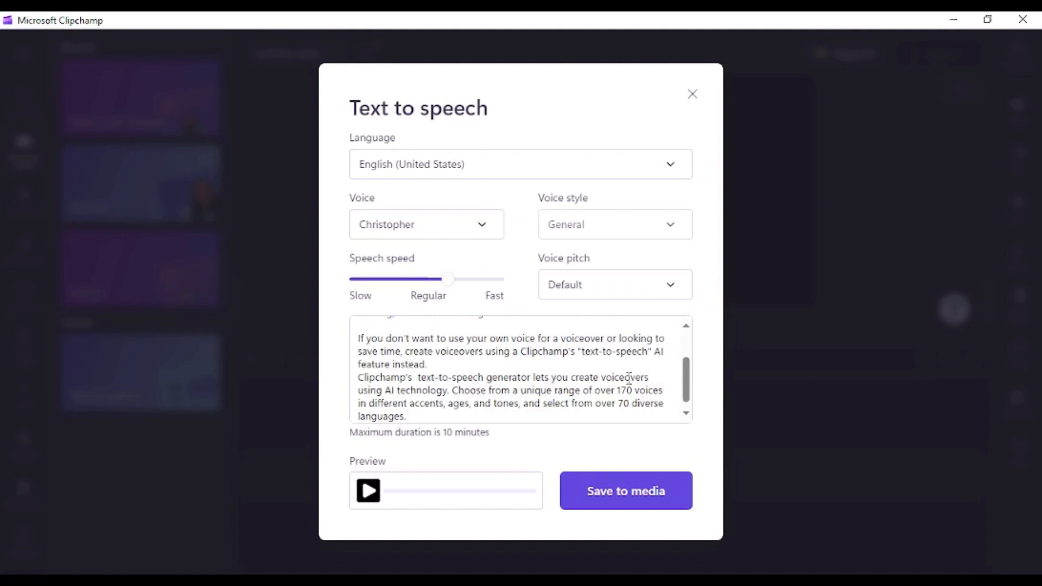
Step: Choose the Christopher voice and nudge the speech speed a little past Regular
{"action": "left_click", "coordinate": [520, 164]}
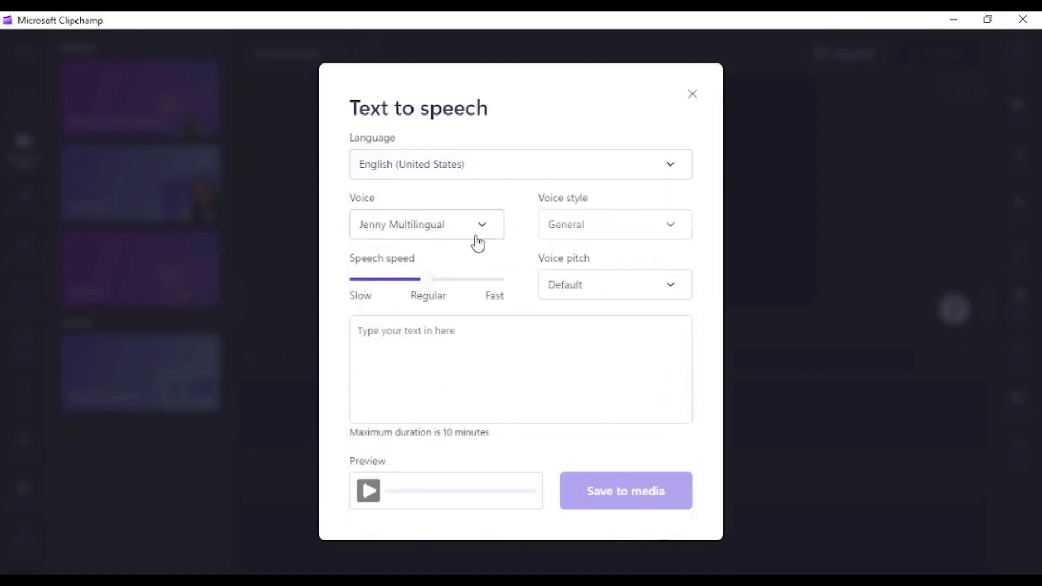
{"action": "left_click", "coordinate": [426, 225]}
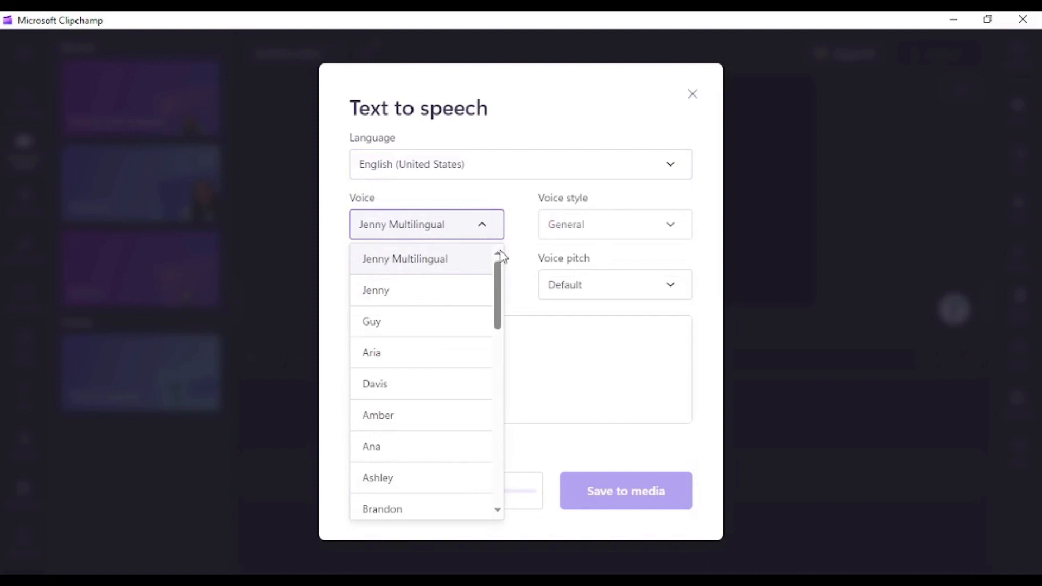
{"action": "scroll", "scroll_direction": "down", "scroll_amount": 3}
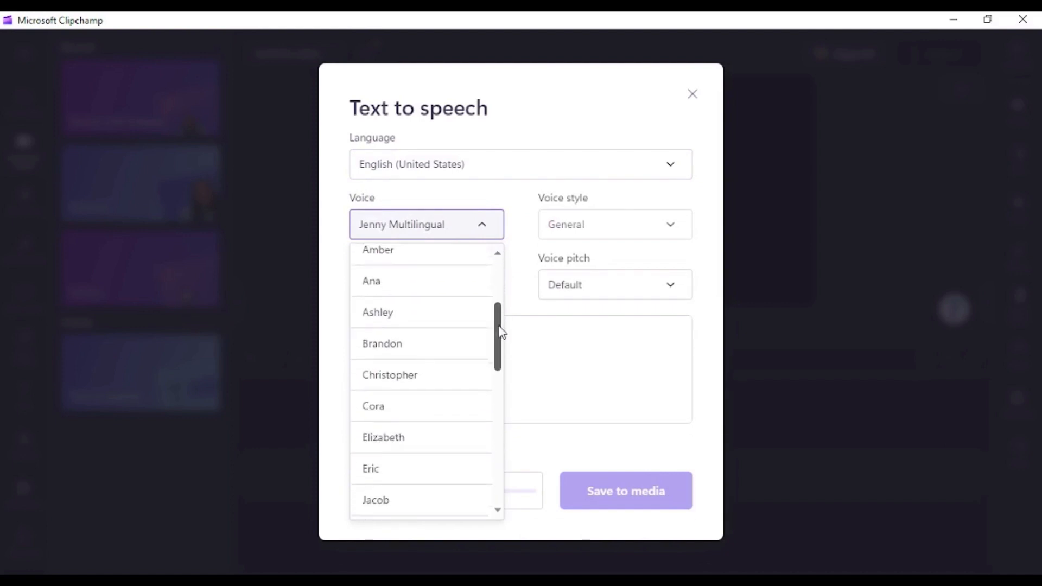
{"action": "scroll", "scroll_direction": "down", "scroll_amount": 3}
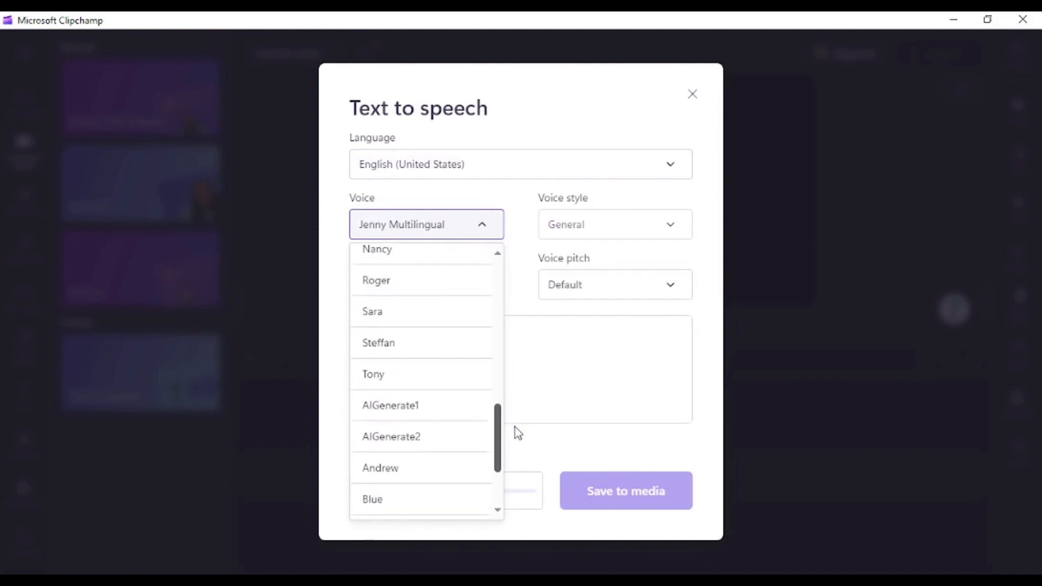
{"action": "scroll", "scroll_direction": "down", "scroll_amount": 3}
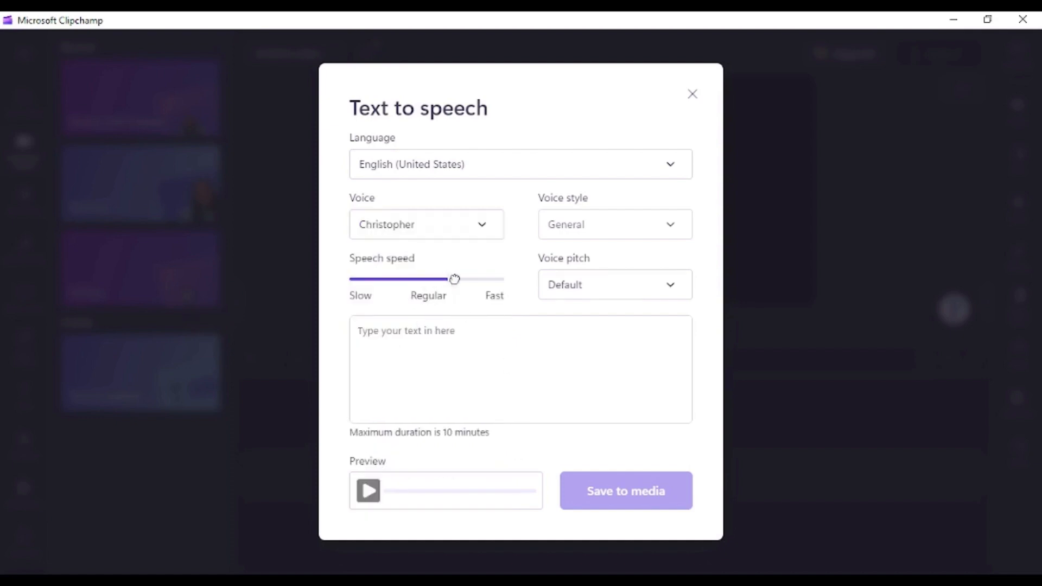
{"action": "left_click_drag", "start_coordinate": [455, 279], "coordinate": [494, 279]}
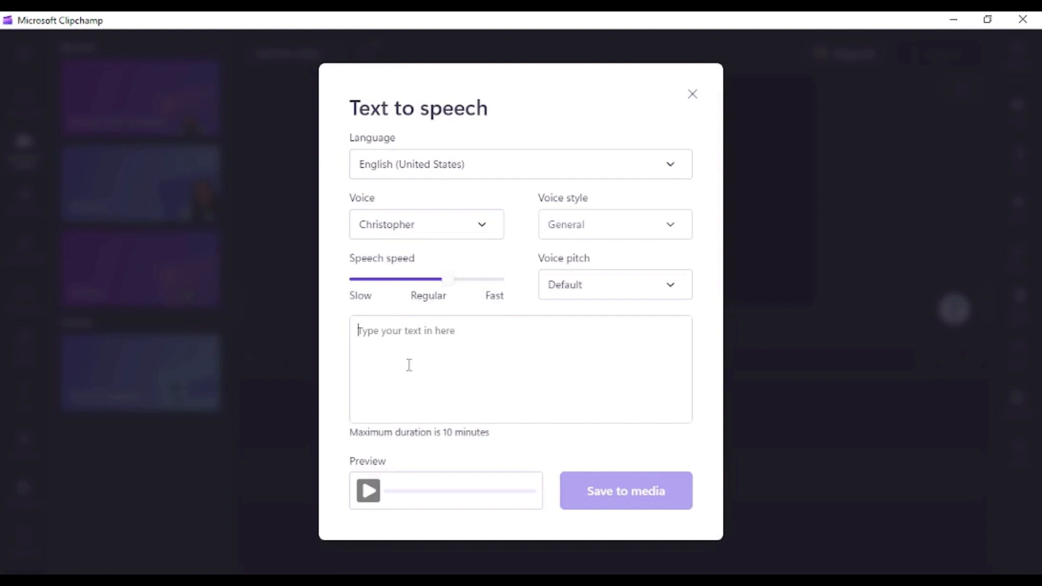
Step: Enter the script 'If you don't want to use your own voice for a voiceover...', preview it, and save it to media
{"action": "type", "text": "If you don't want to use your own voice for a voiceover or looking to save time, create voiceovers using a Clipchamp's \"text-to-speech\" AI feature instead."}
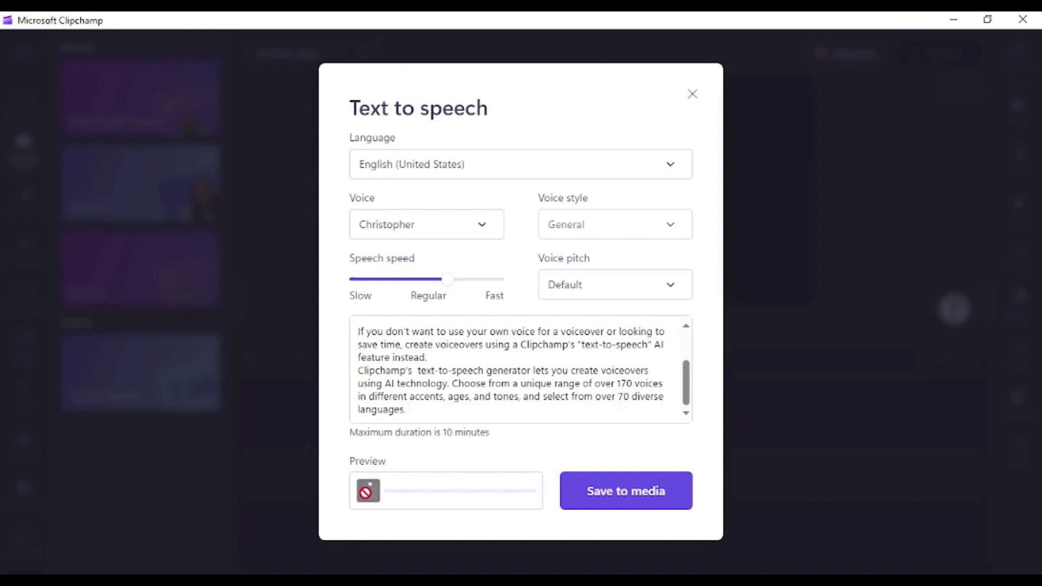
{"action": "left_click", "coordinate": [367, 491]}
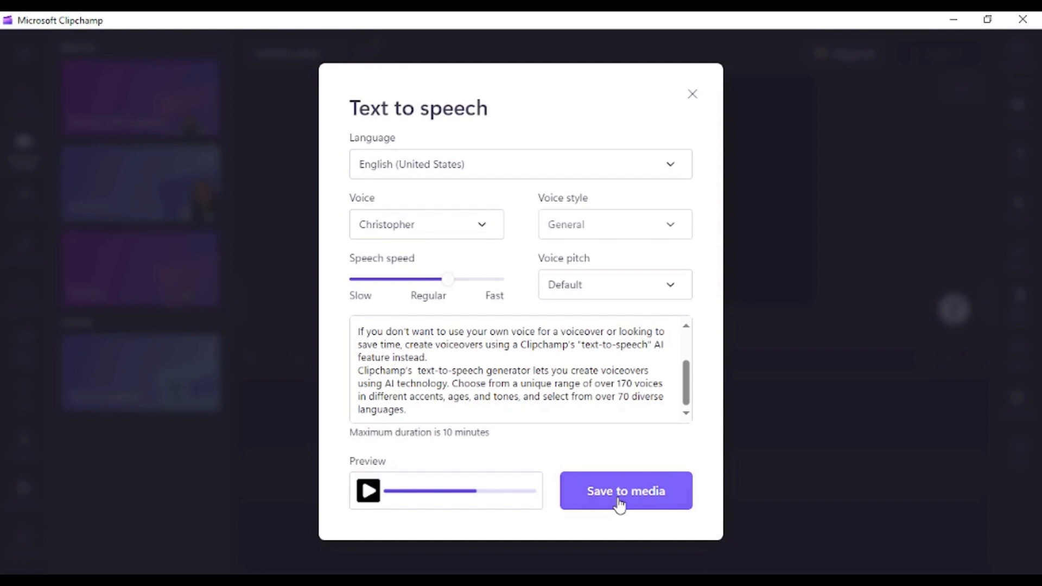
{"action": "left_click", "coordinate": [625, 490]}
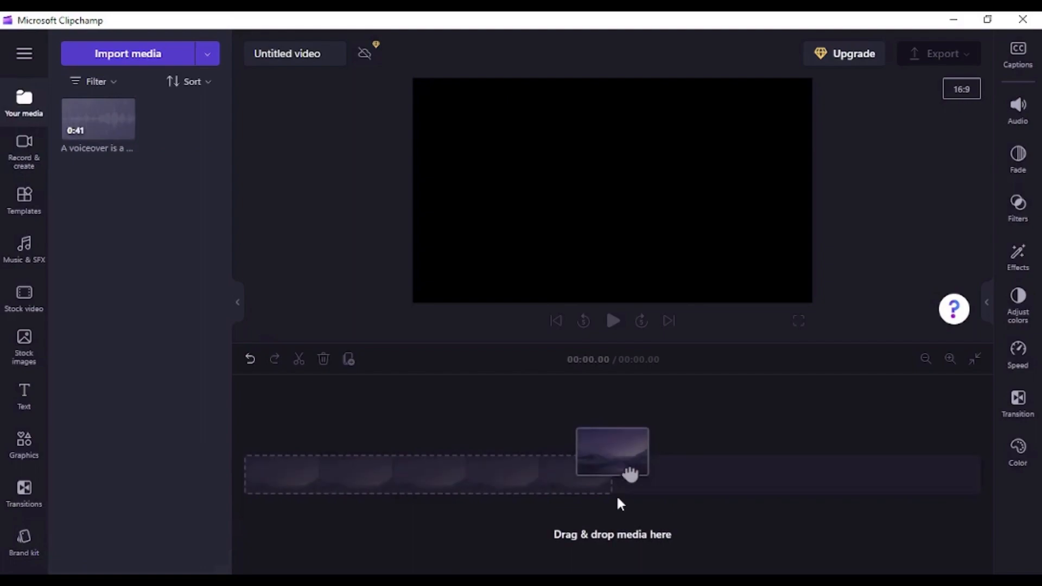
{"action": "mouse_move", "coordinate": [120, 210]}
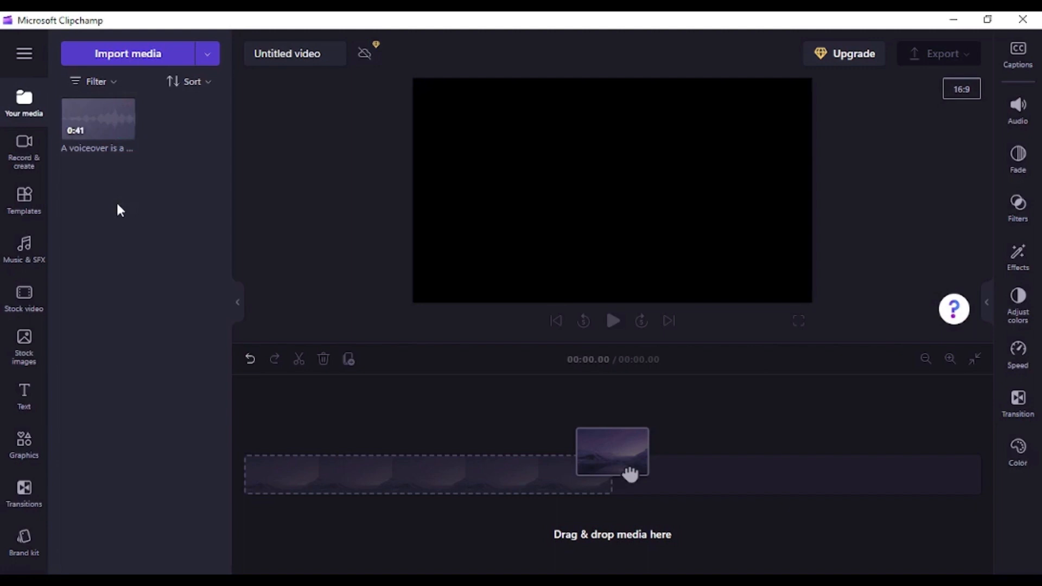
{"action": "mouse_move", "coordinate": [92, 174]}
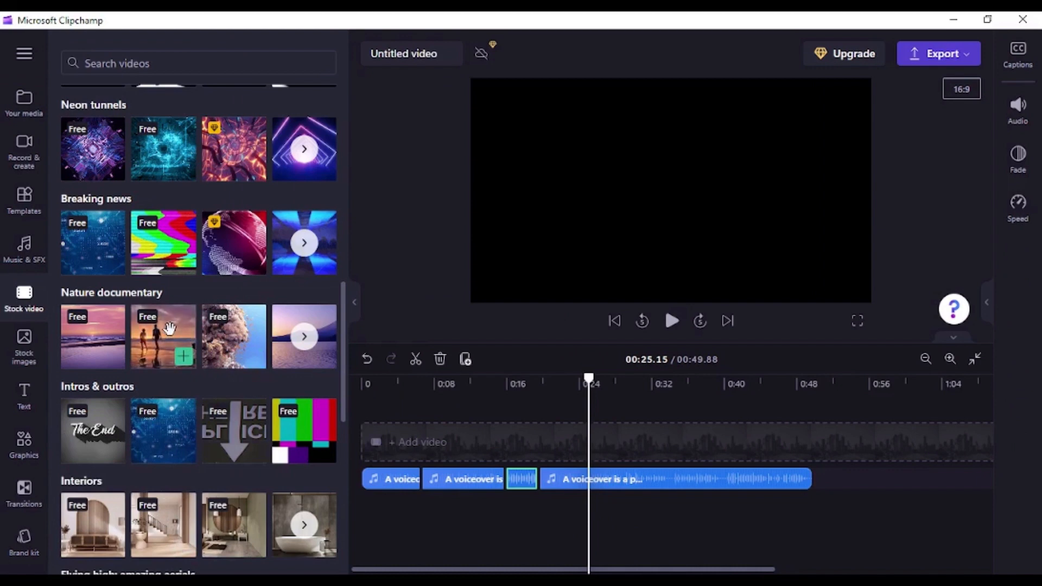
{"action": "mouse_move", "coordinate": [147, 345]}
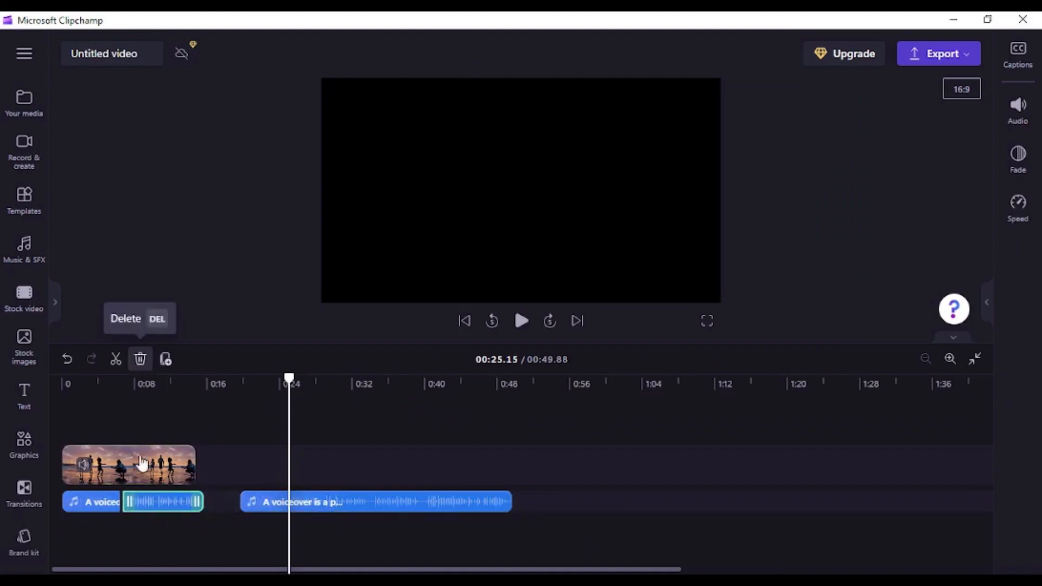
Step: Delete the short leftover voiceover piece from the timeline
{"action": "left_click", "coordinate": [140, 359]}
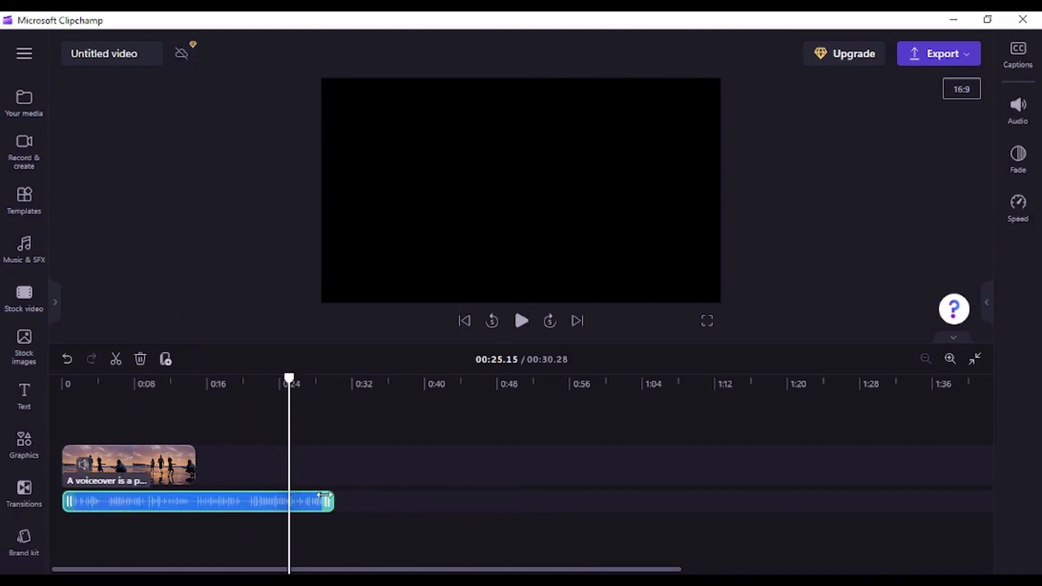
{"action": "left_click", "coordinate": [23, 146]}
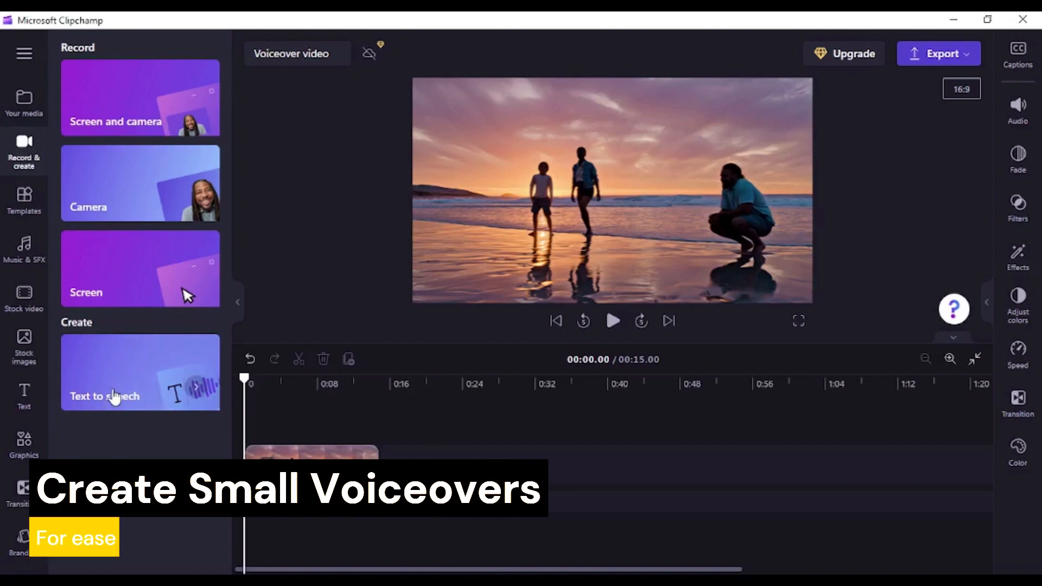
Step: Create a voiceover reading 'small portion #1' and save it to media
{"action": "left_click", "coordinate": [140, 371]}
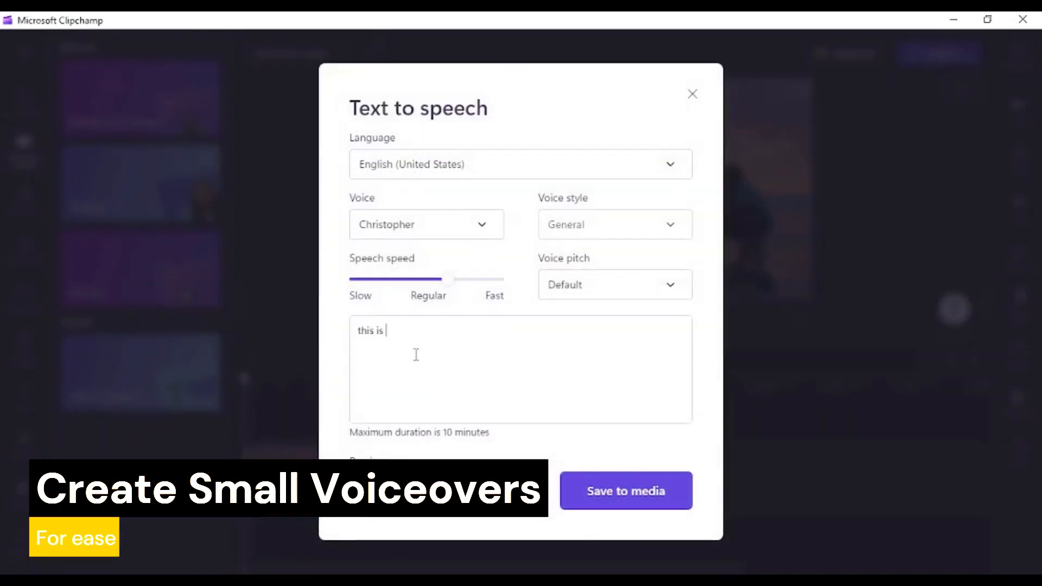
{"action": "type", "text": "small portion"}
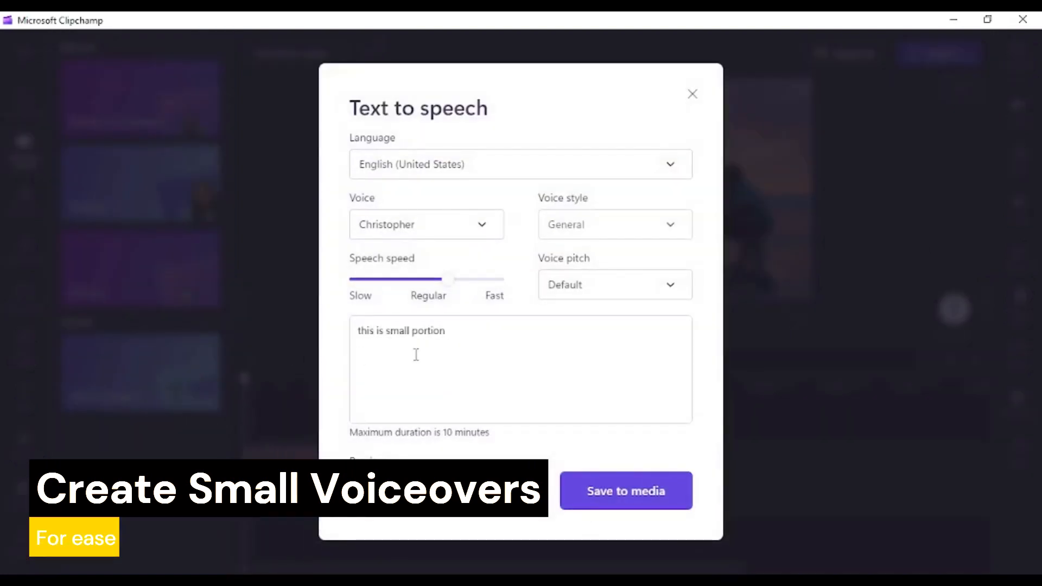
{"action": "type", "text": "#"}
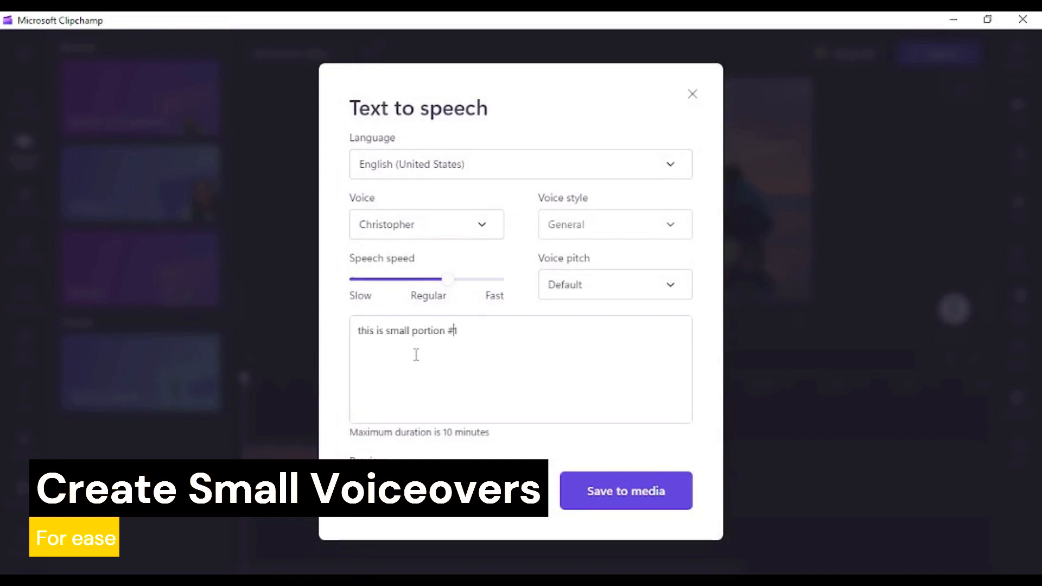
{"action": "type", "text": "1"}
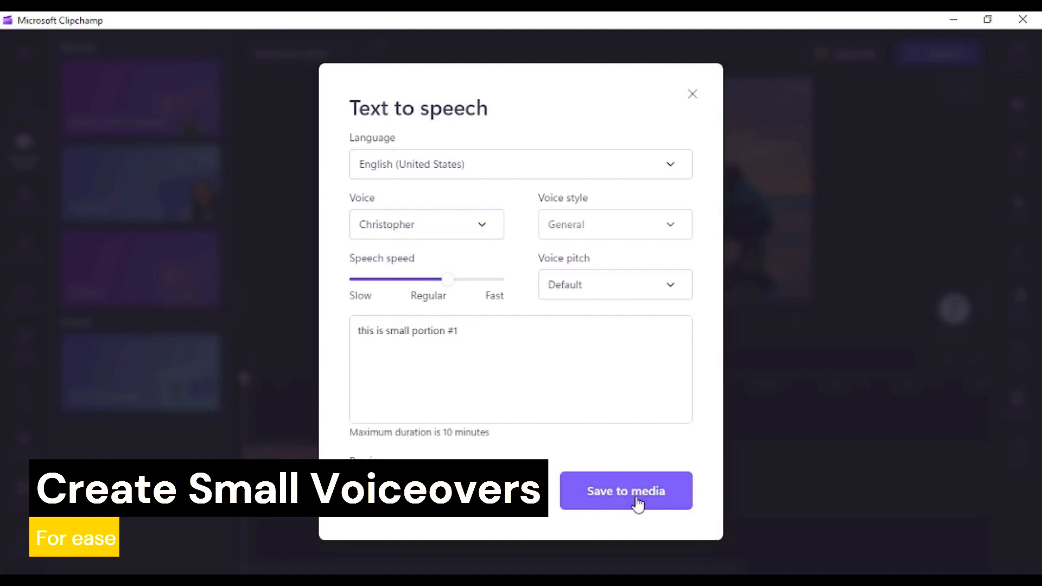
{"action": "left_click", "coordinate": [626, 491]}
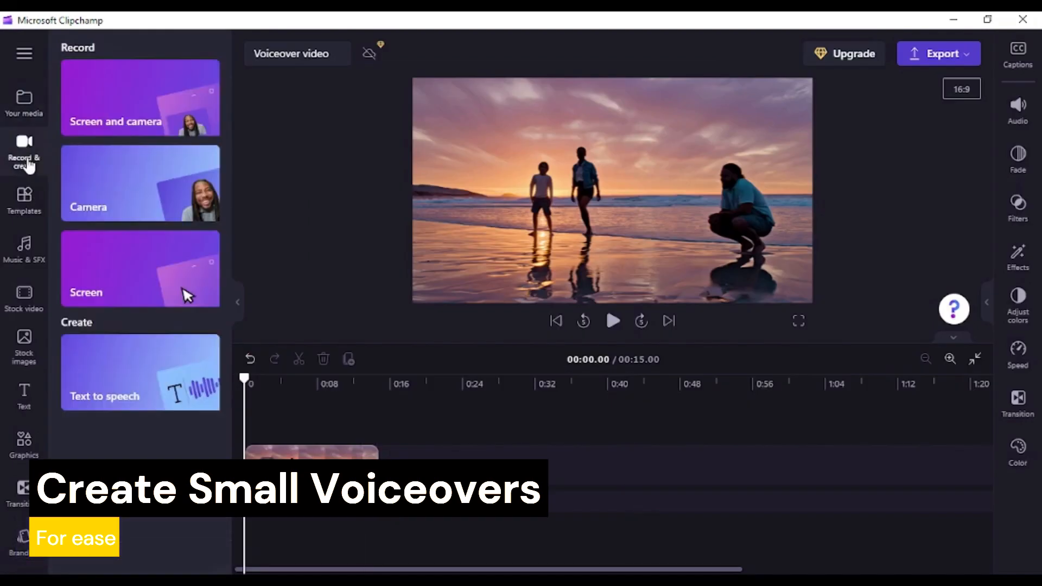
Step: Create and save the 'small portion #2' and '#3' voiceovers the same way
{"action": "left_click", "coordinate": [140, 373]}
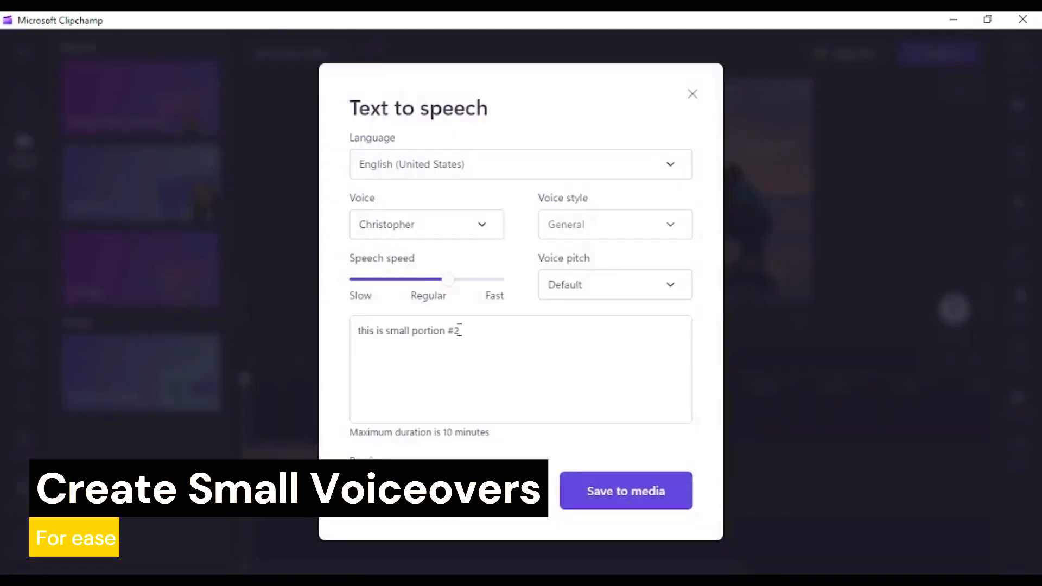
{"action": "left_click", "coordinate": [626, 490]}
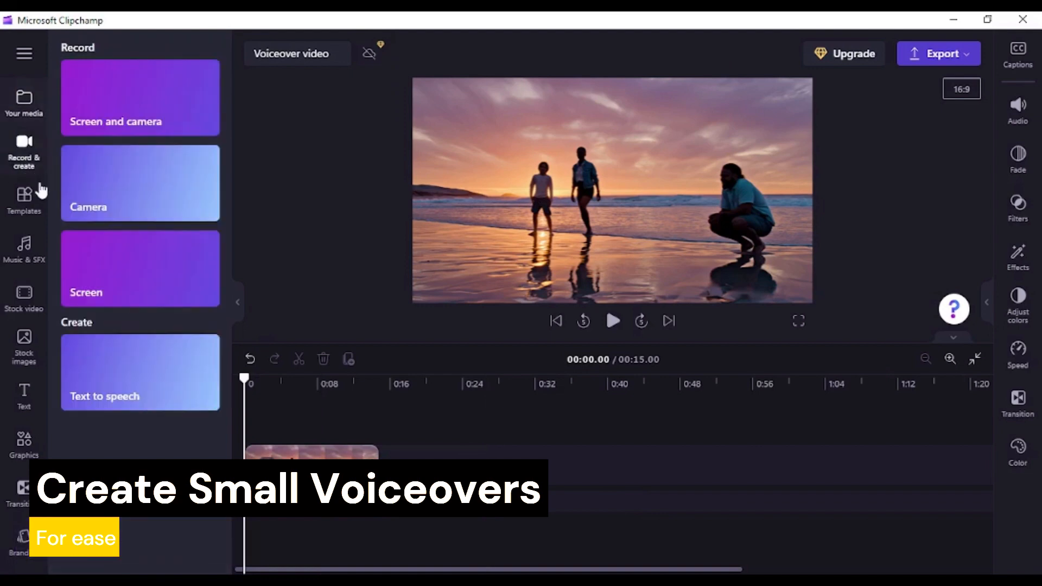
{"action": "left_click", "coordinate": [140, 373]}
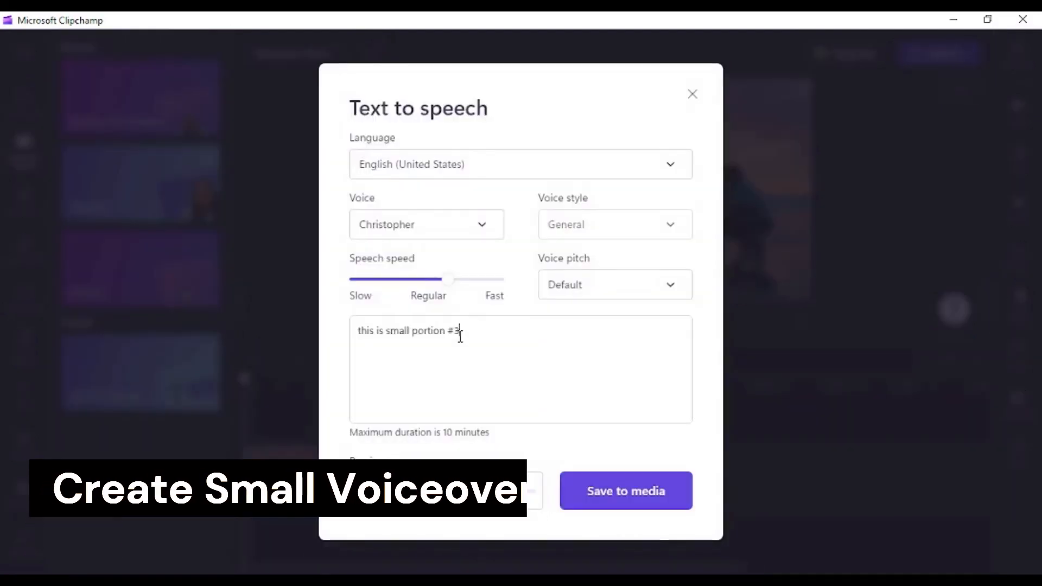
{"action": "left_click", "coordinate": [625, 490]}
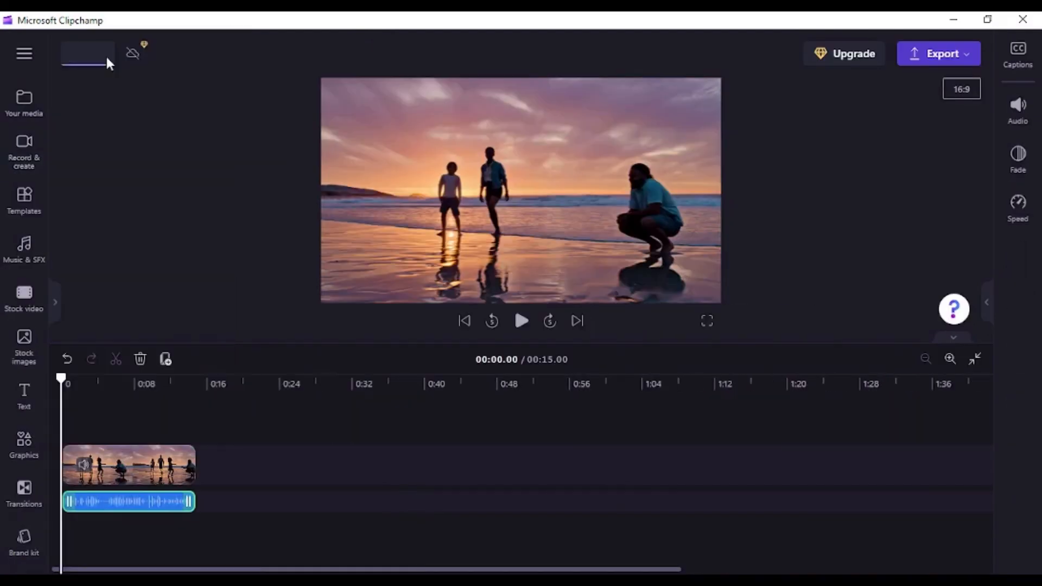
Step: Rename the project title to 'Voiceover video'
{"action": "type", "text": "Vol"}
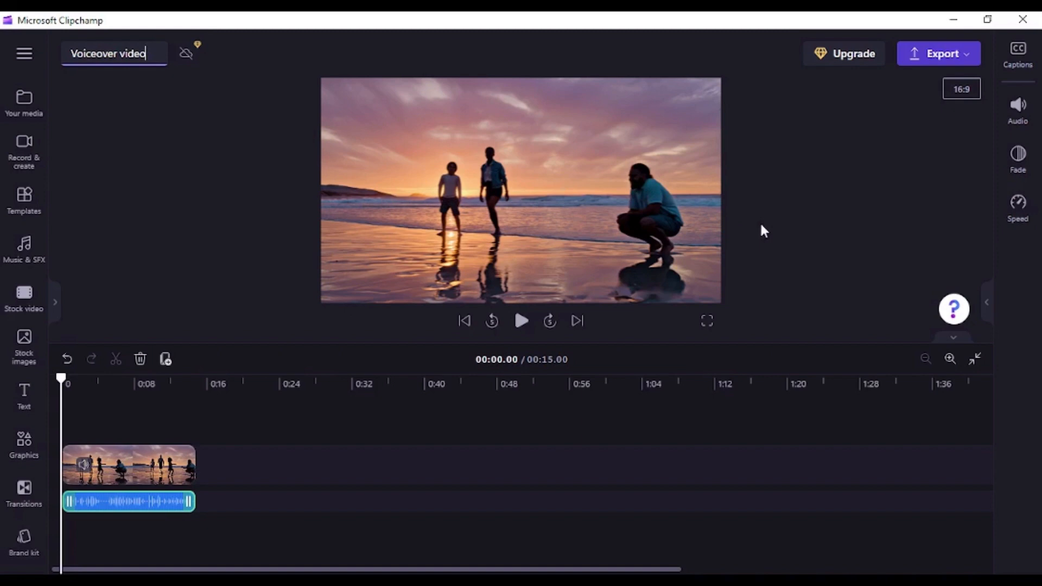
{"action": "left_click", "coordinate": [128, 515]}
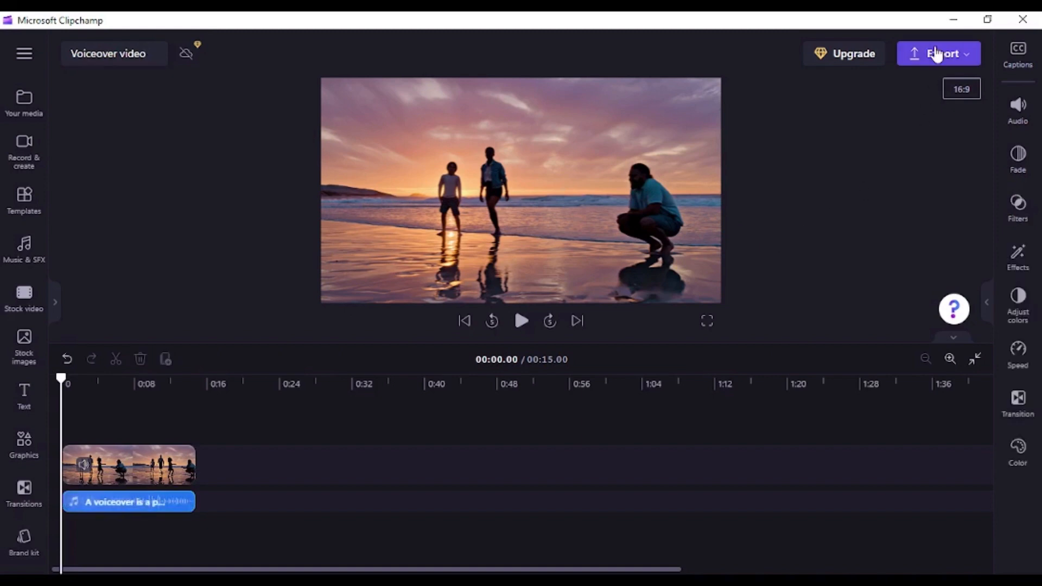
Step: Export the project as a 720p MP4
{"action": "left_click", "coordinate": [937, 53]}
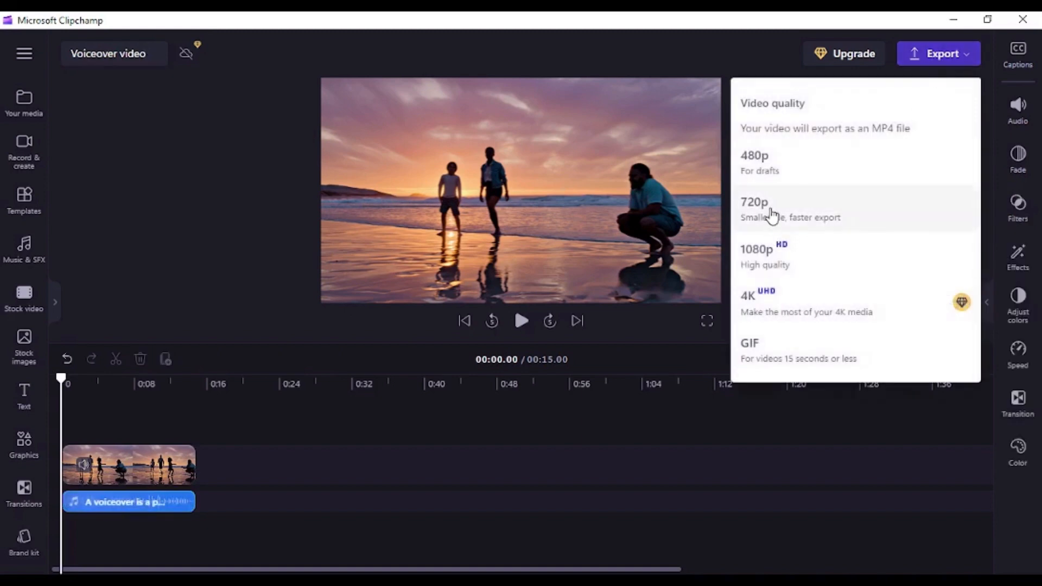
{"action": "left_click", "coordinate": [754, 202]}
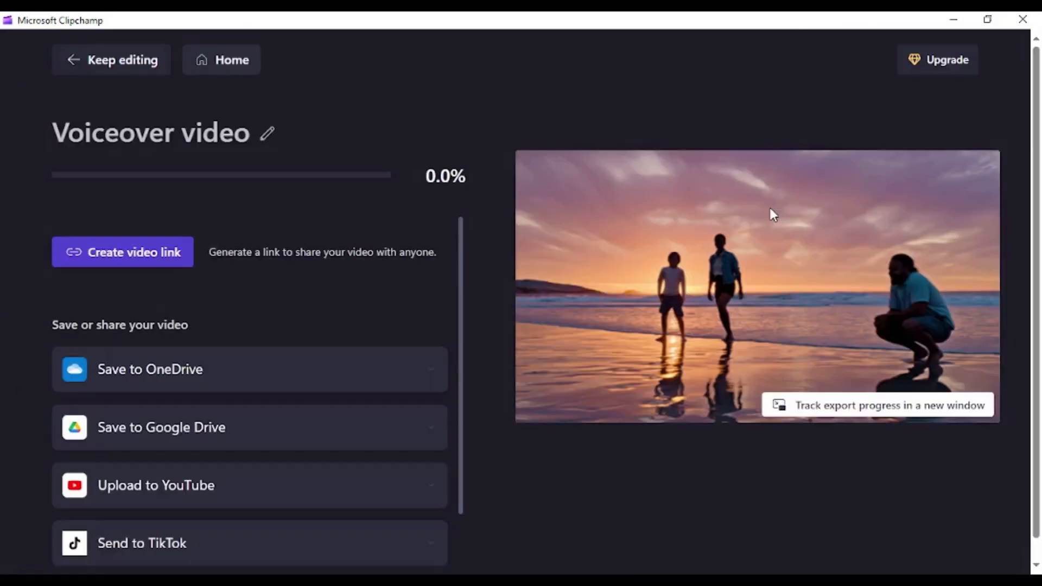